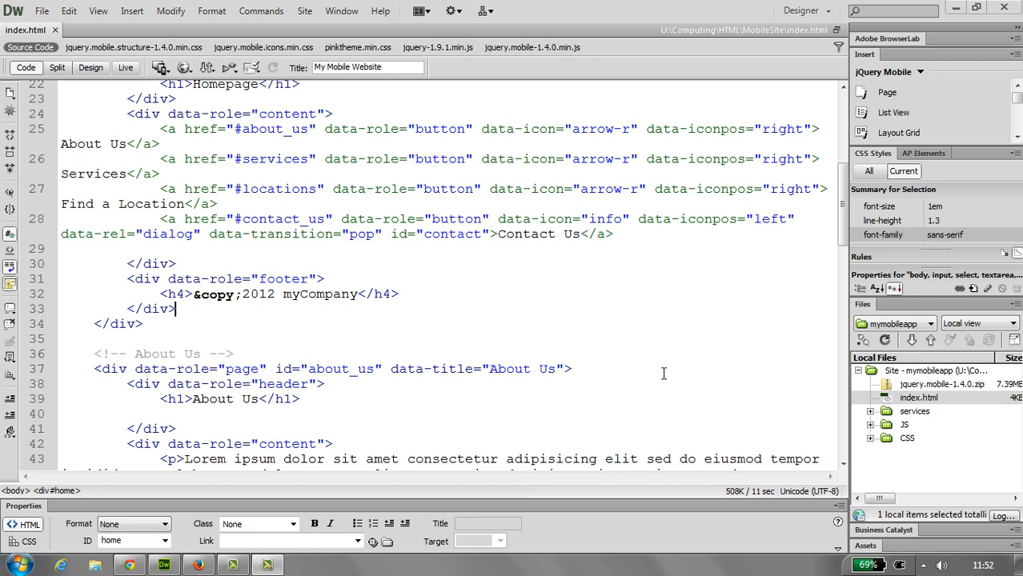
pyautogui.moveTo(675, 253)
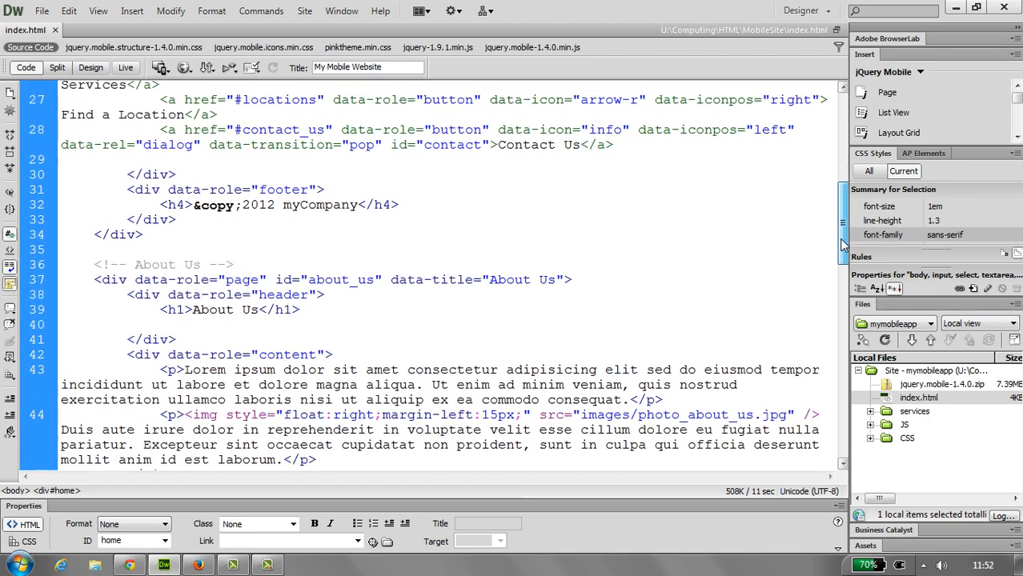
# - Place the insertion point on the blank line under the <h1>About Us</h1> heading
pyautogui.scroll(-3)
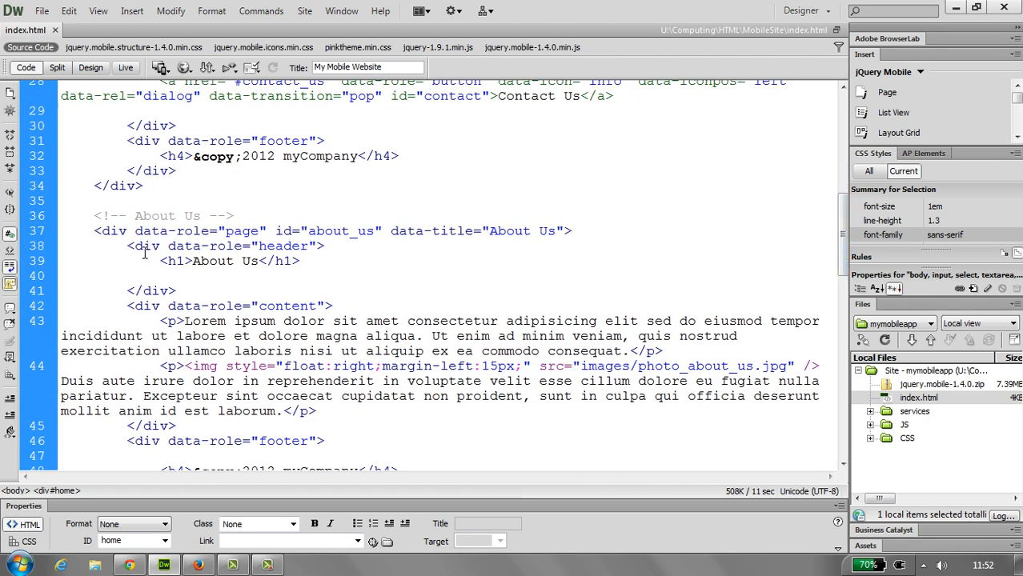
pyautogui.click(159, 275)
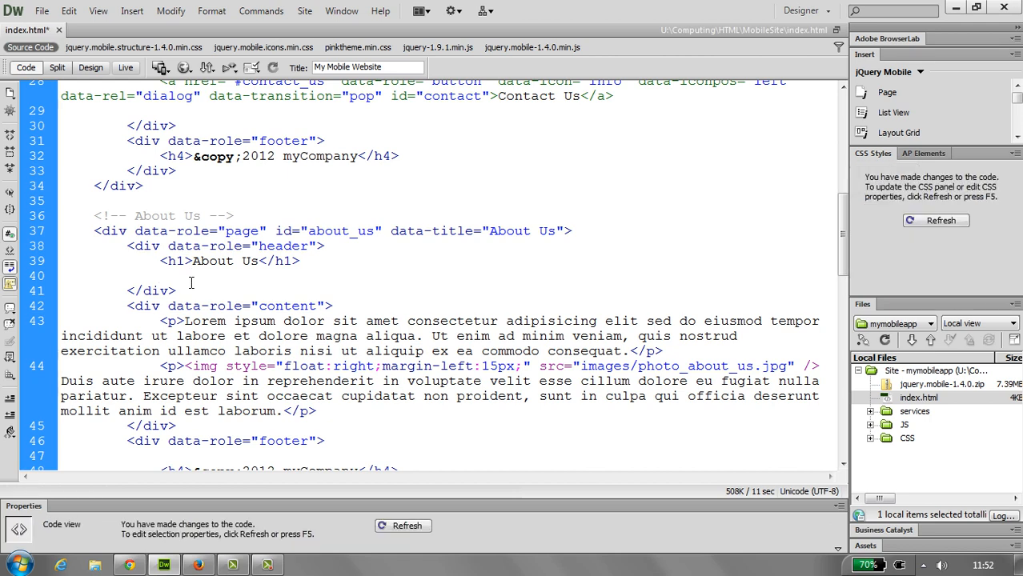
# - Start the About Us back link as <a href="#" data-rel="back" using the code hints
pyautogui.write('<a href="')
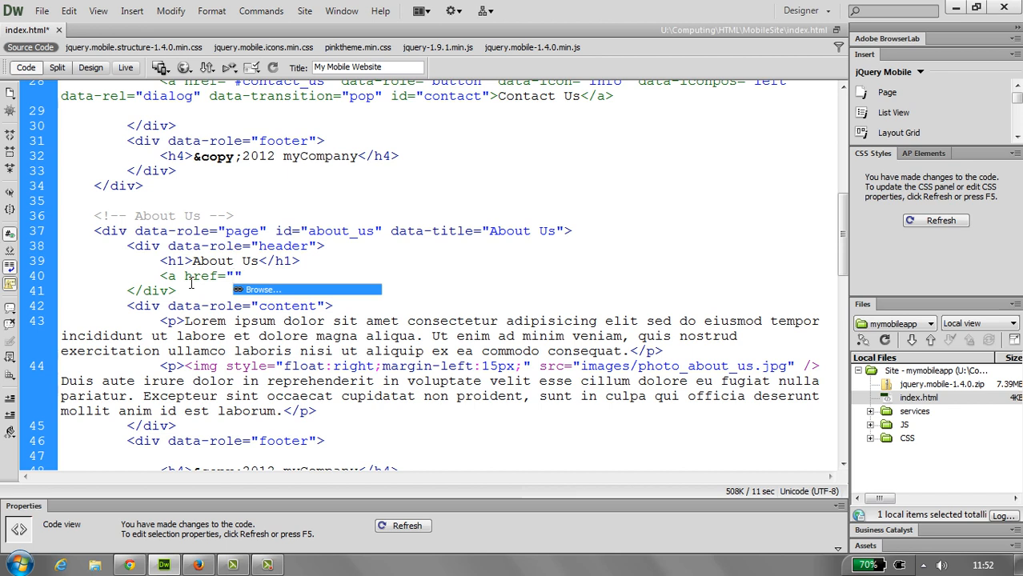
pyautogui.write('#')
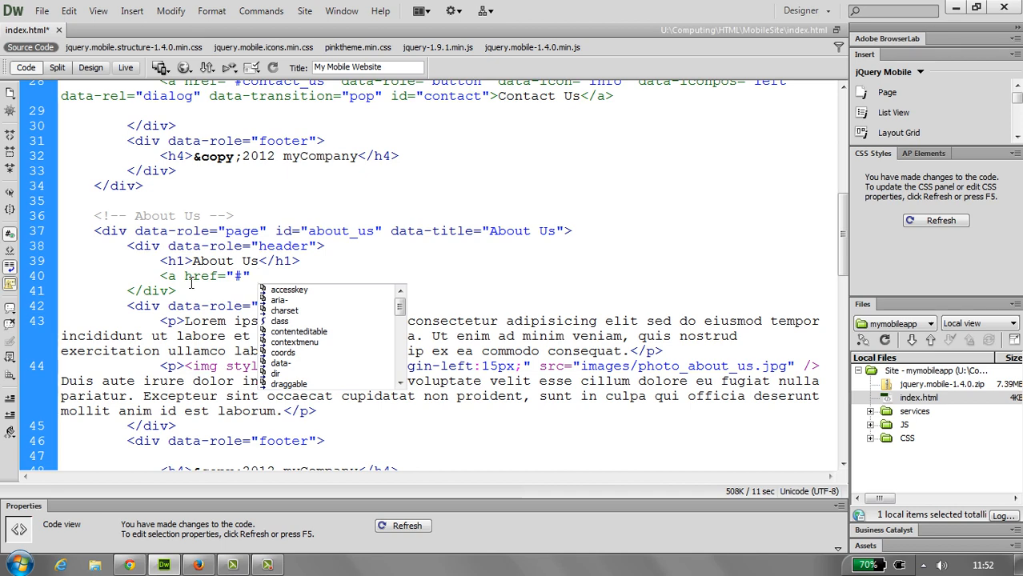
pyautogui.write('data-')
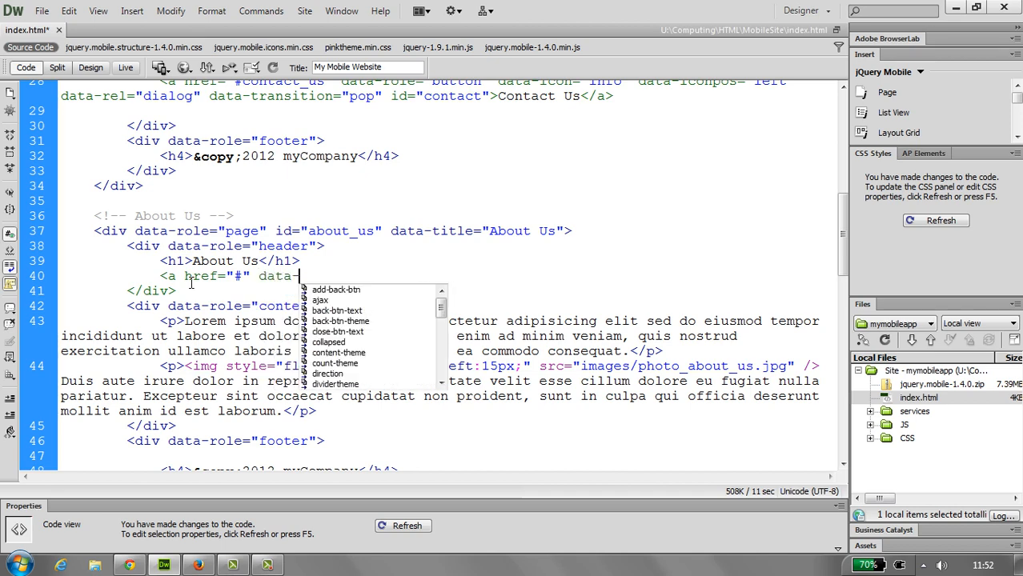
pyautogui.write('data-rel="back')
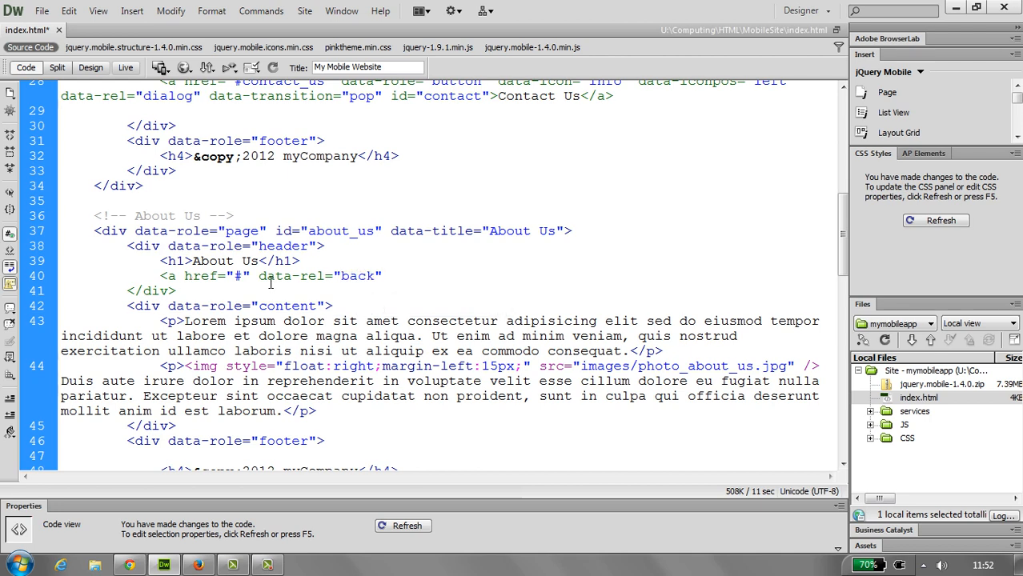
pyautogui.doubleClick(297, 275)
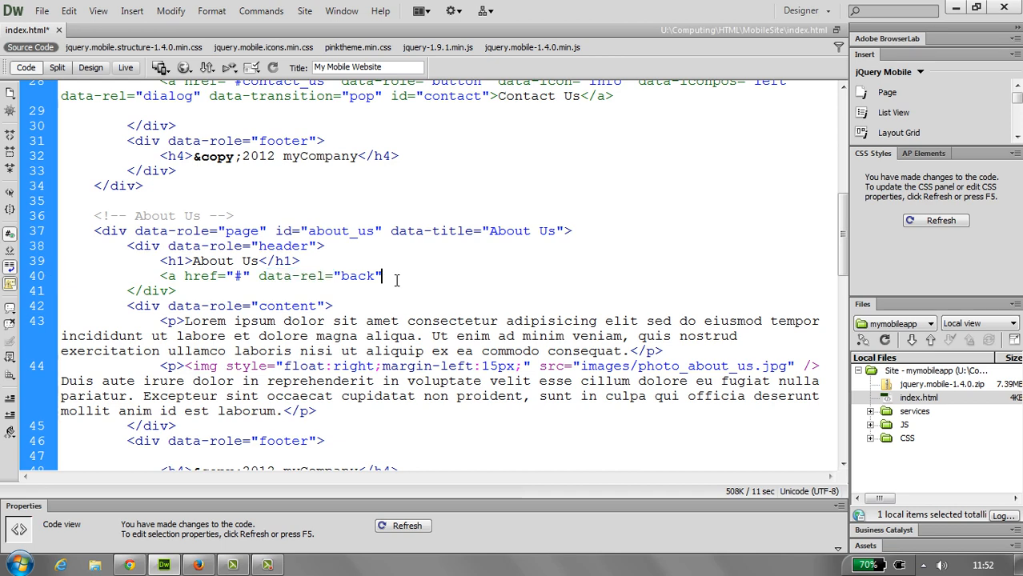
# - Finish the link with data-icon="arrow-l" data-iconpos="notext"></a>
pyautogui.write('con="')
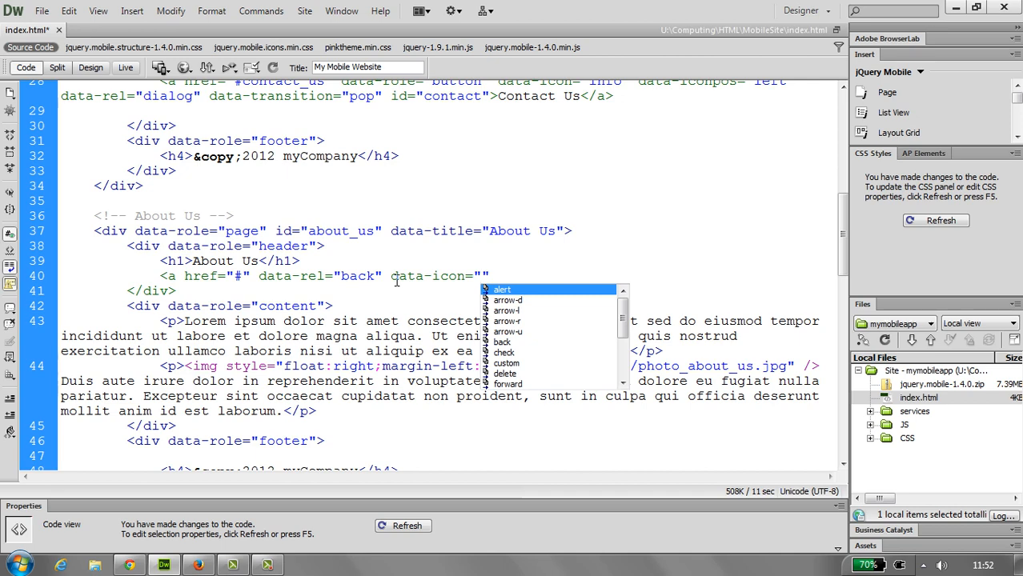
pyautogui.write('ar')
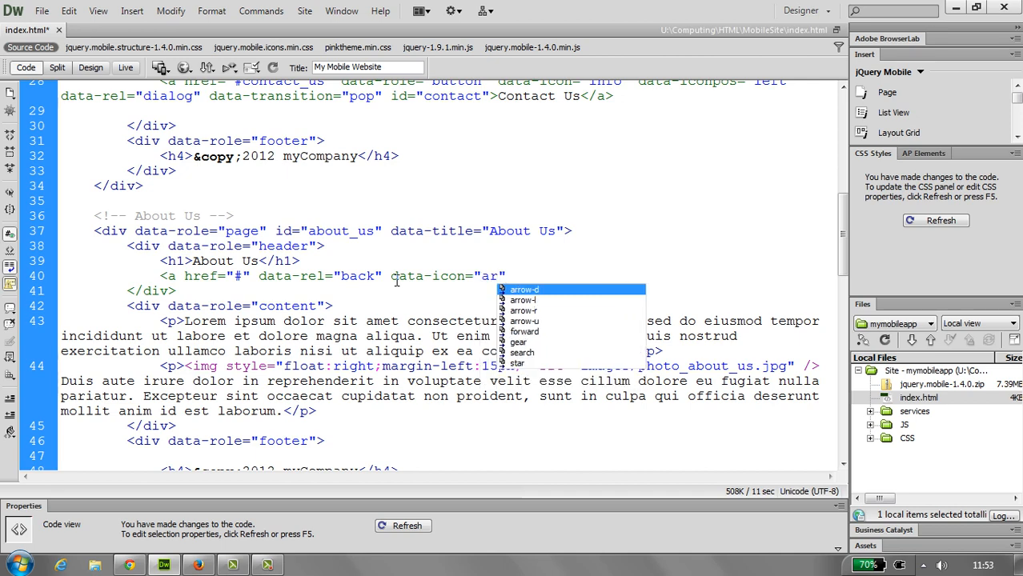
pyautogui.click(523, 301)
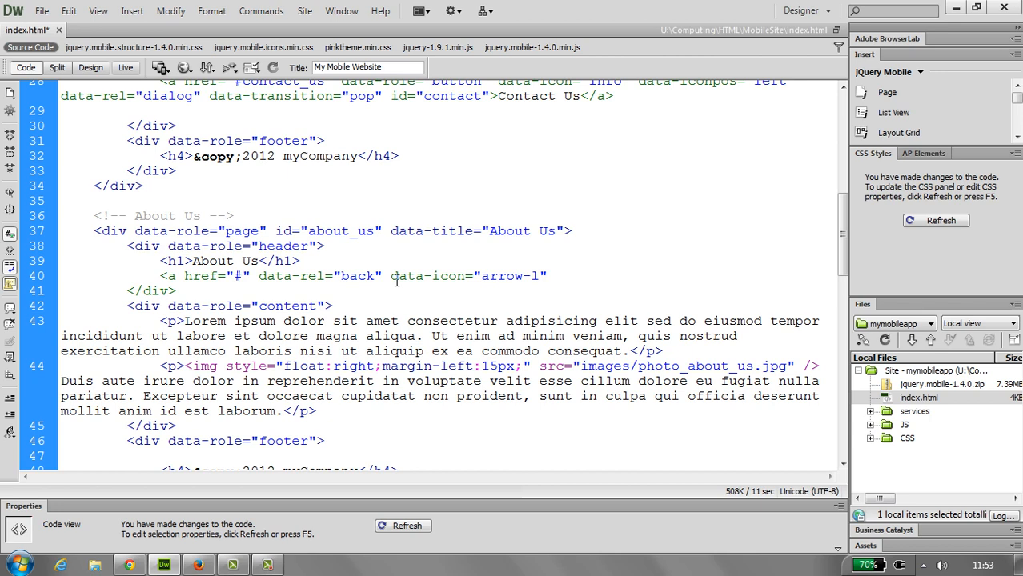
pyautogui.write('data-')
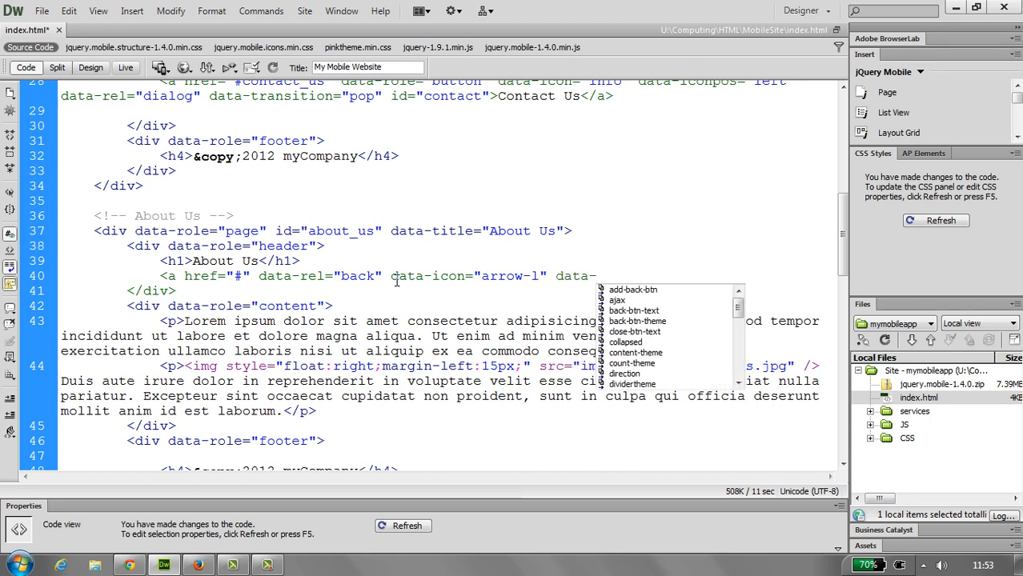
pyautogui.write('iconpos="')
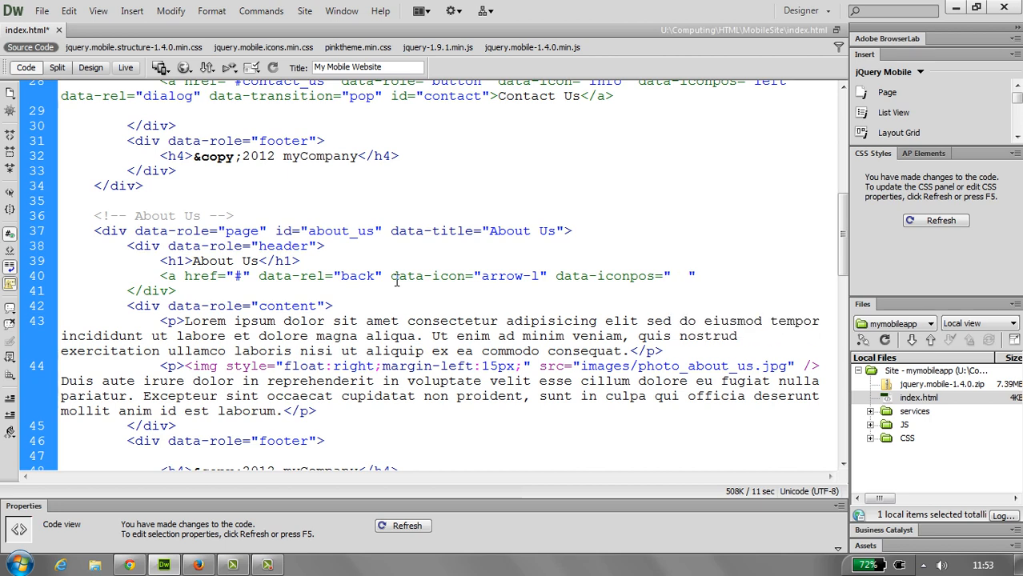
pyautogui.write('>')
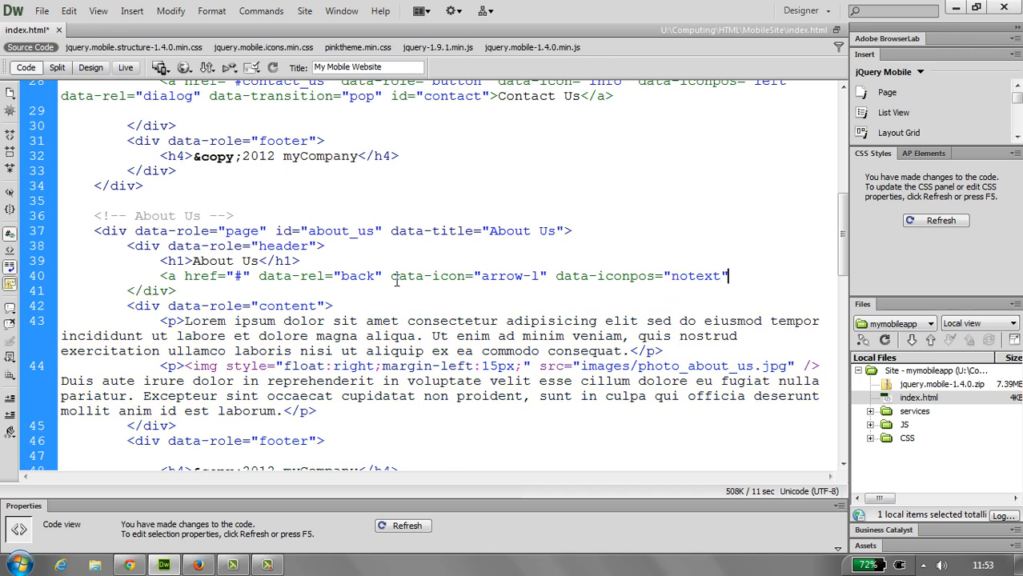
pyautogui.write('>')
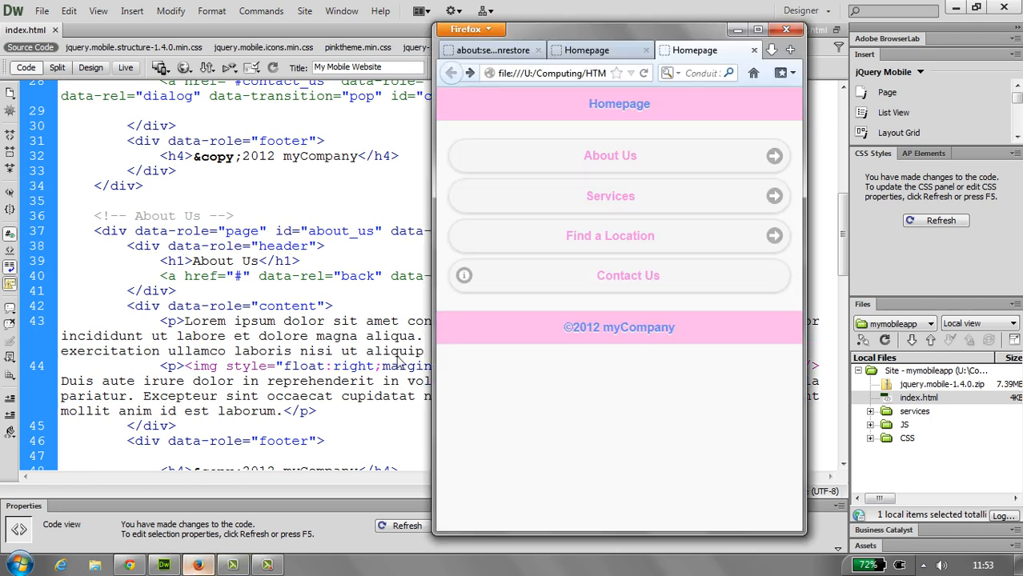
# - Reload the preview, visit About Us and use its new arrow button to return home
pyautogui.click(609, 155)
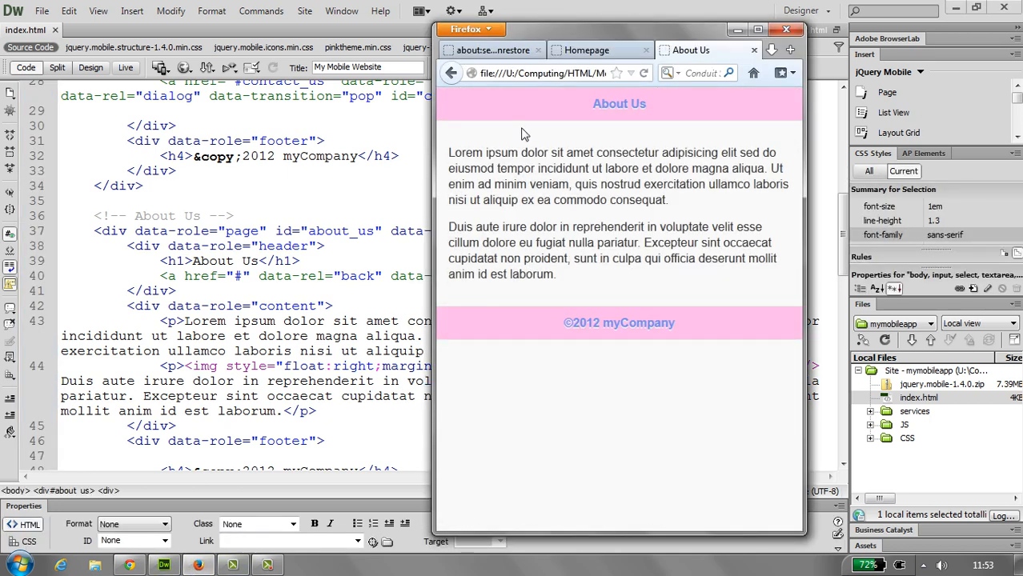
pyautogui.click(451, 74)
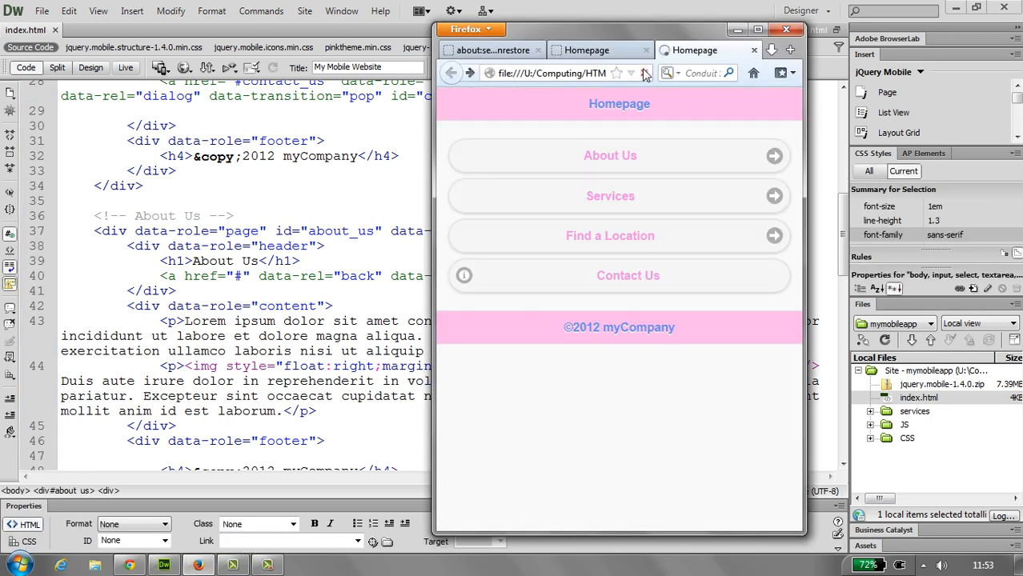
pyautogui.click(609, 155)
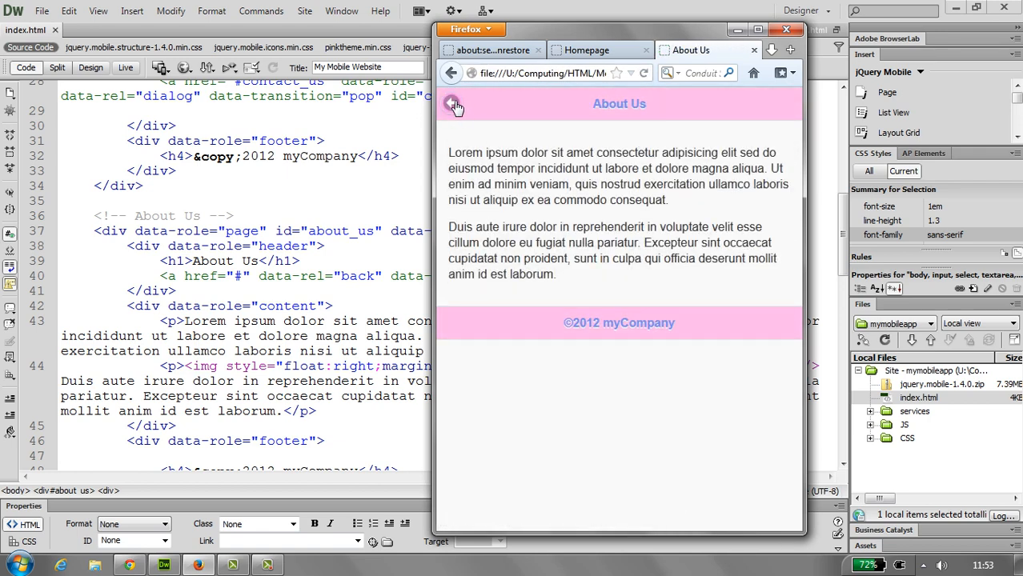
pyautogui.click(451, 104)
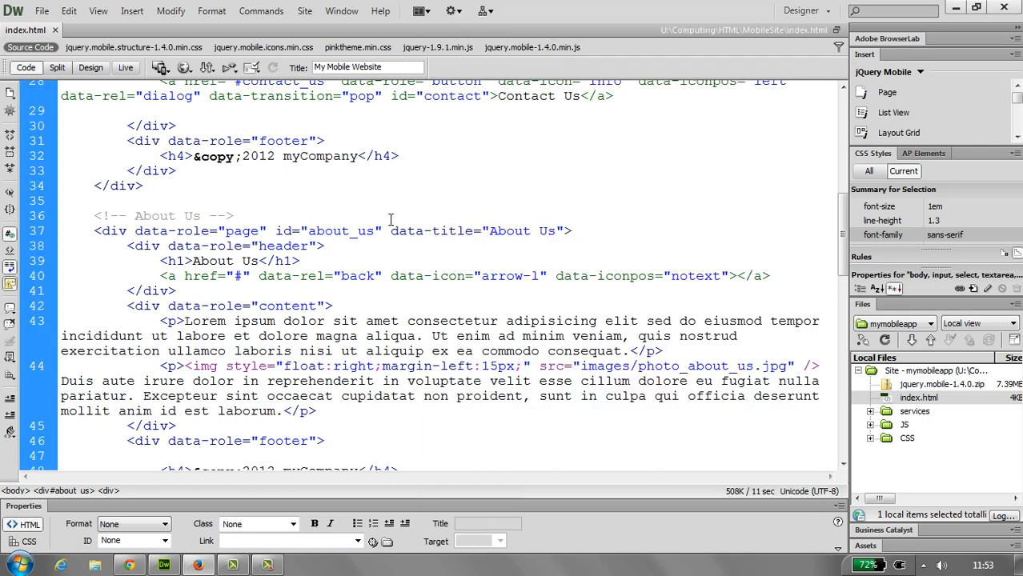
# - Copy the back link line under the Services and Locations <h1> headings and save index.html
pyautogui.doubleClick(205, 276)
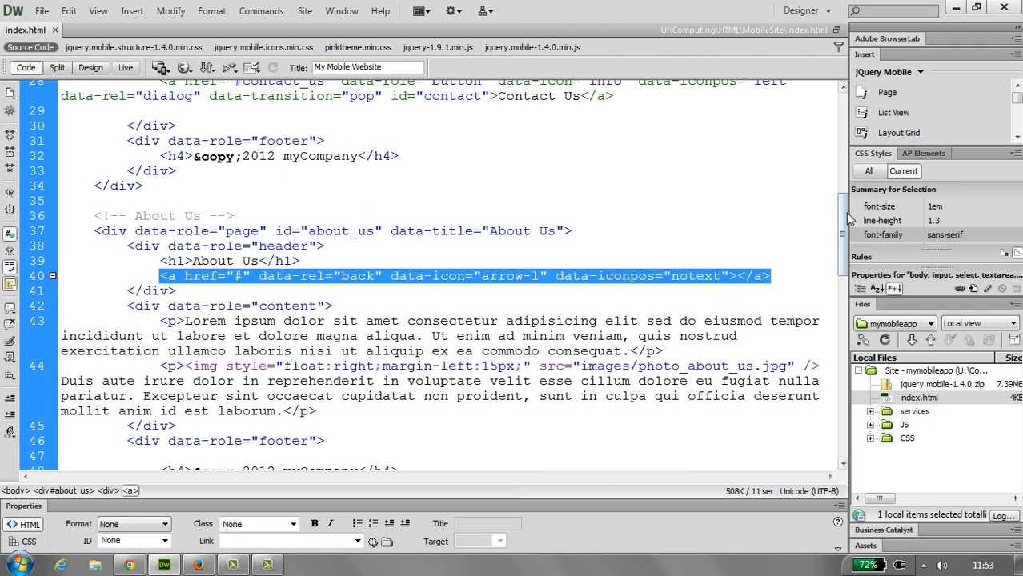
pyautogui.scroll(-3)
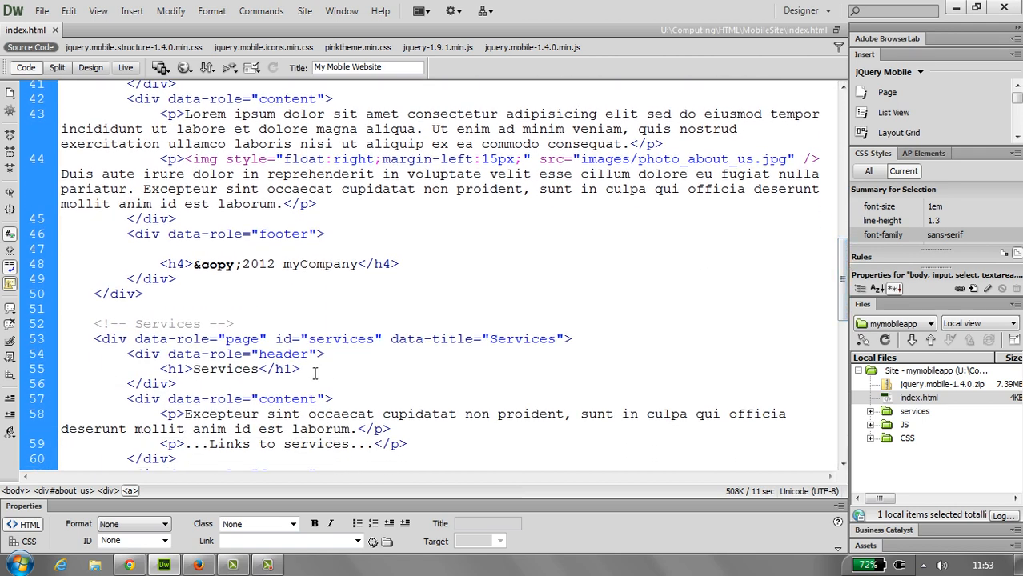
pyautogui.write('<a href="#" data-rel="back" data-icon="arrow-l" data-iconpos="notext"></a>')
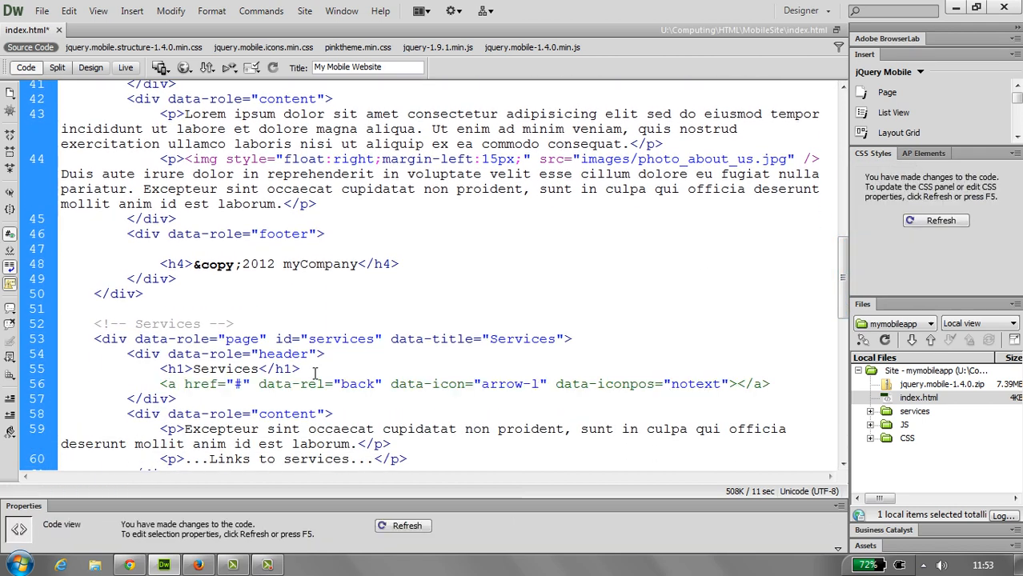
pyautogui.scroll(-3)
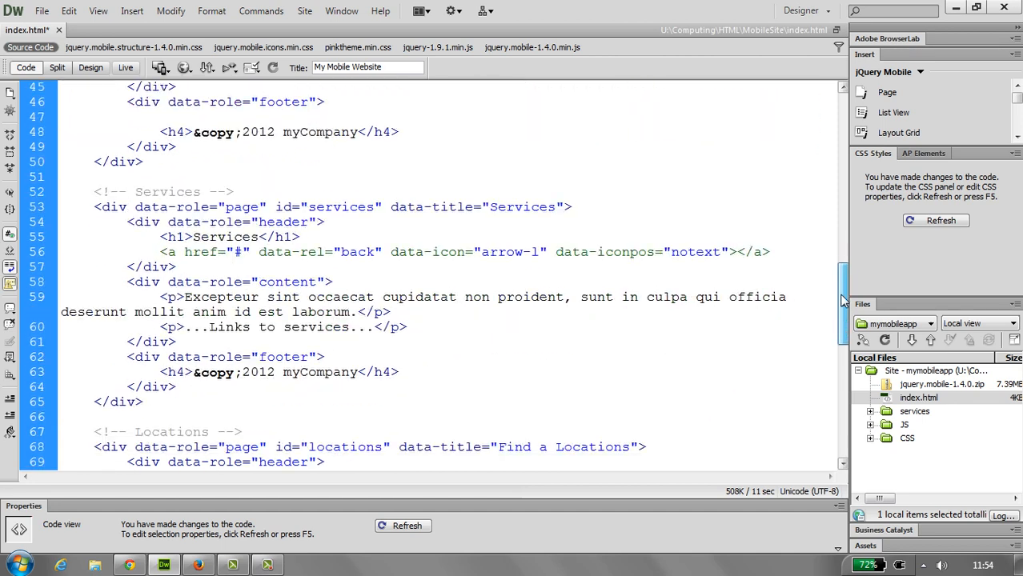
pyautogui.scroll(-3)
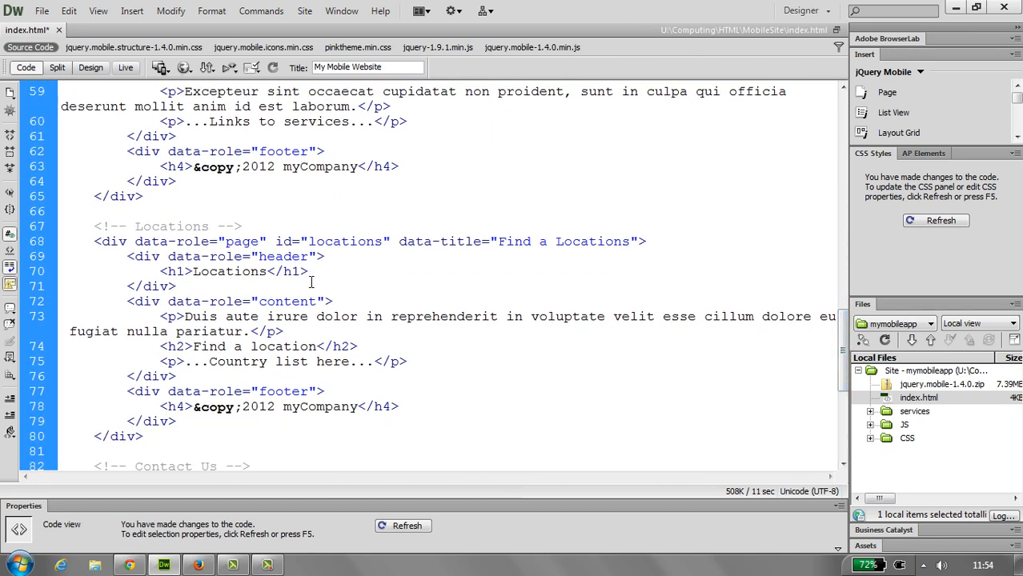
pyautogui.write('<a href="#" data-rel="back" data-icon="arrow-l" data-iconpos="notext"></a>')
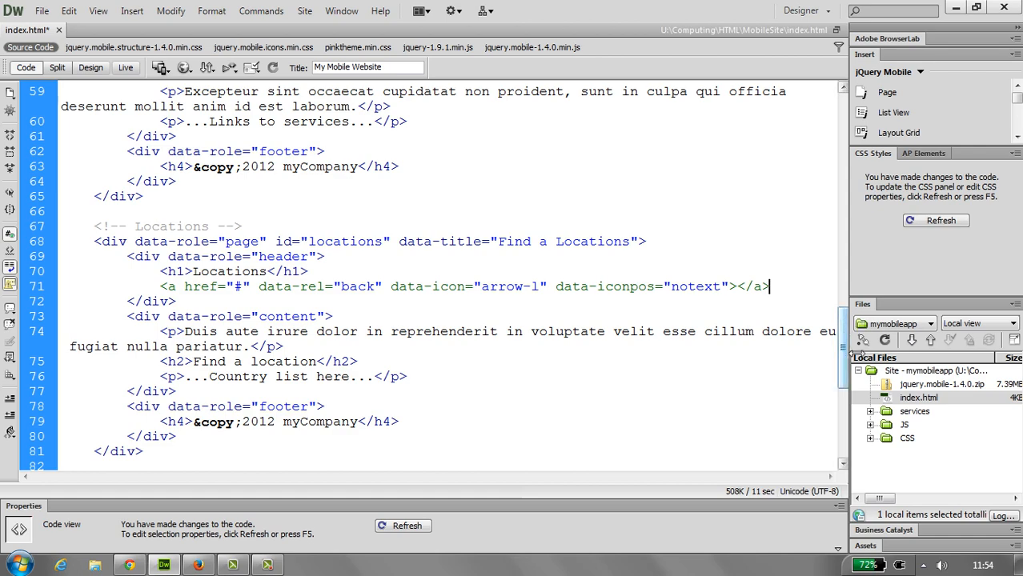
pyautogui.scroll(-3)
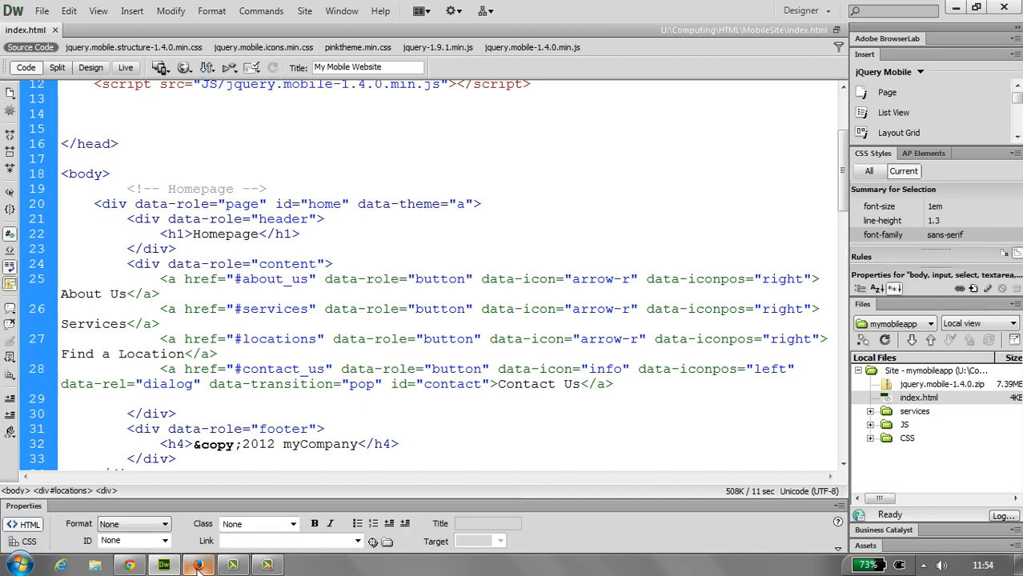
# - Reload the Firefox preview and show the Contact Us dialog from the homepage
pyautogui.click(198, 565)
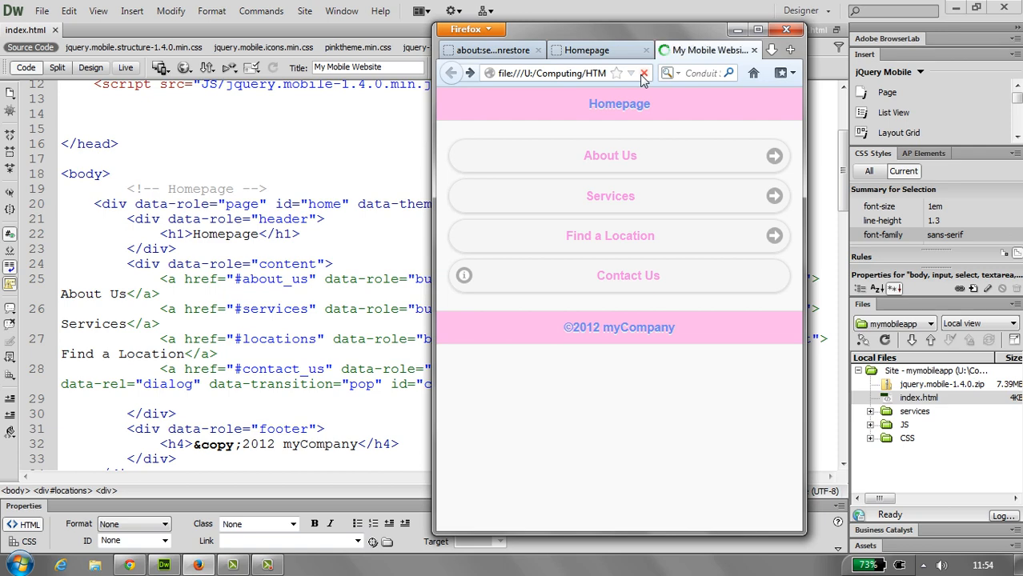
pyautogui.click(610, 195)
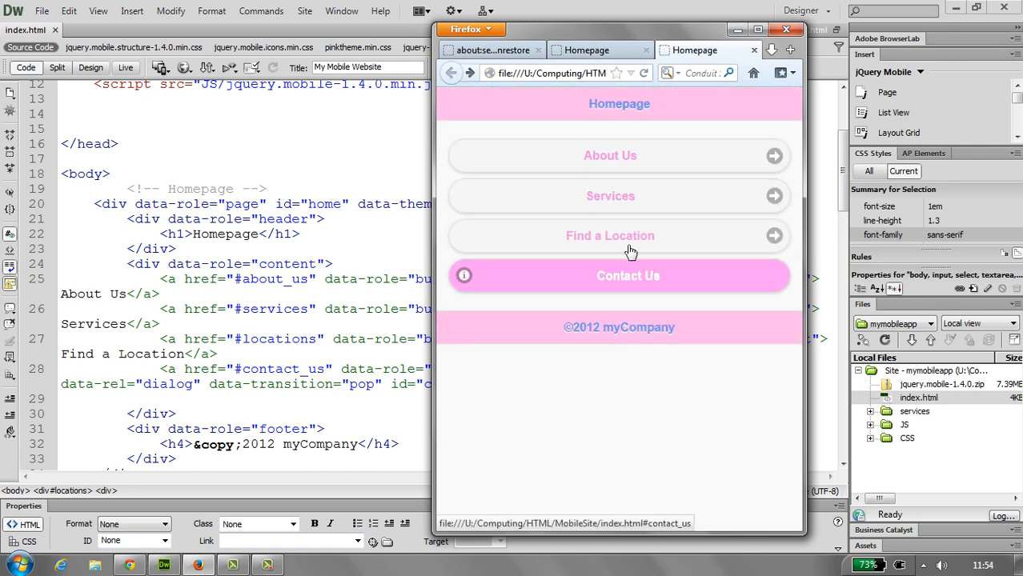
pyautogui.moveTo(454, 108)
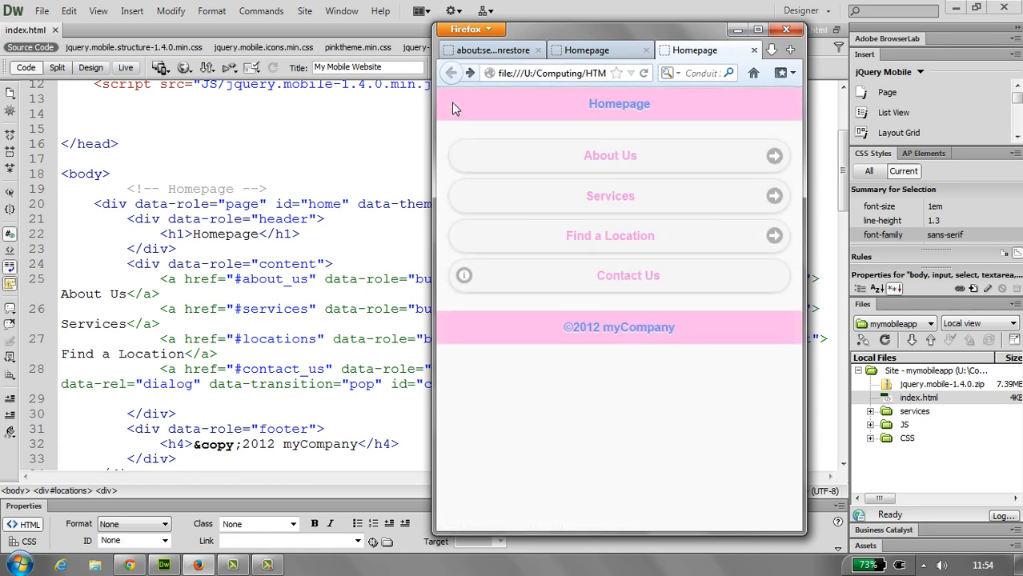
pyautogui.click(628, 275)
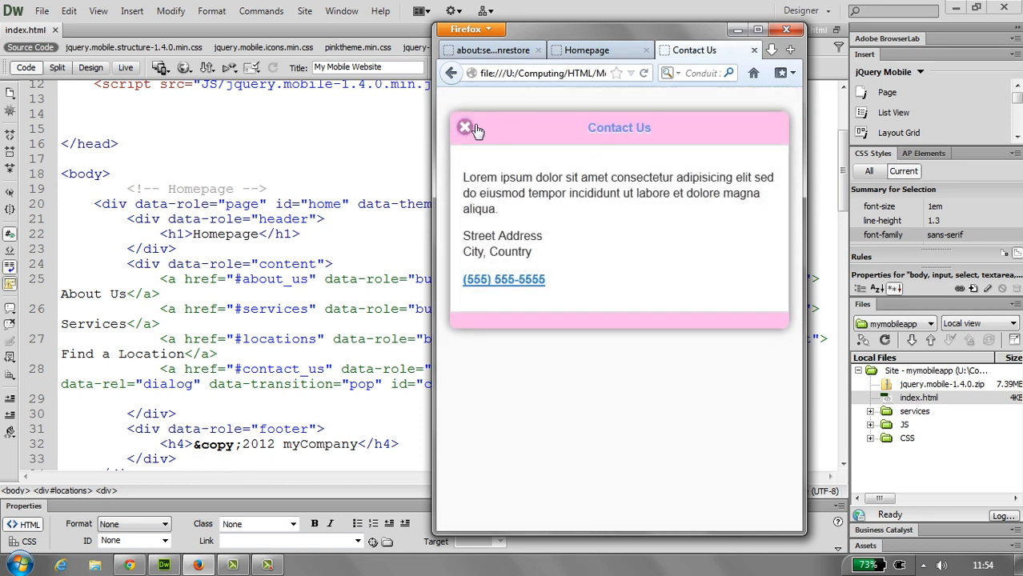